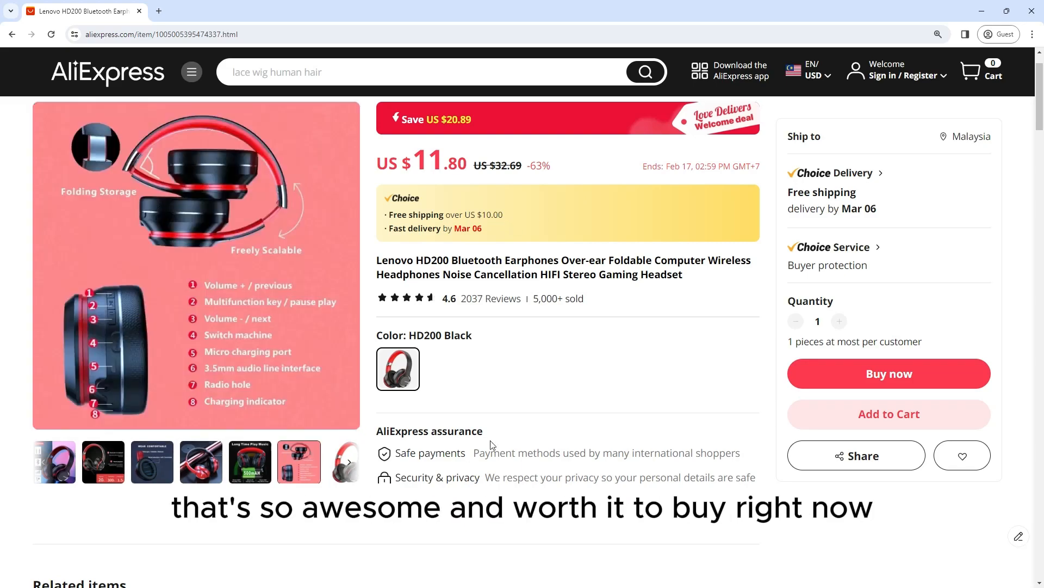
# Step: Expand the full product description and scroll to the compatibility, 20-hour battery and soft earcups banners
pyautogui.scroll(-3)
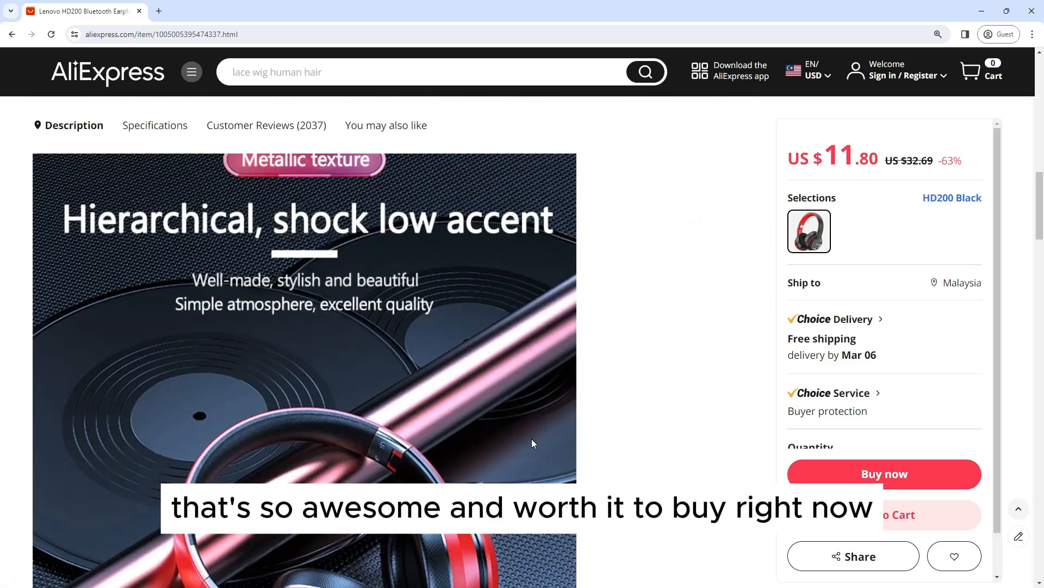
pyautogui.scroll(-3)
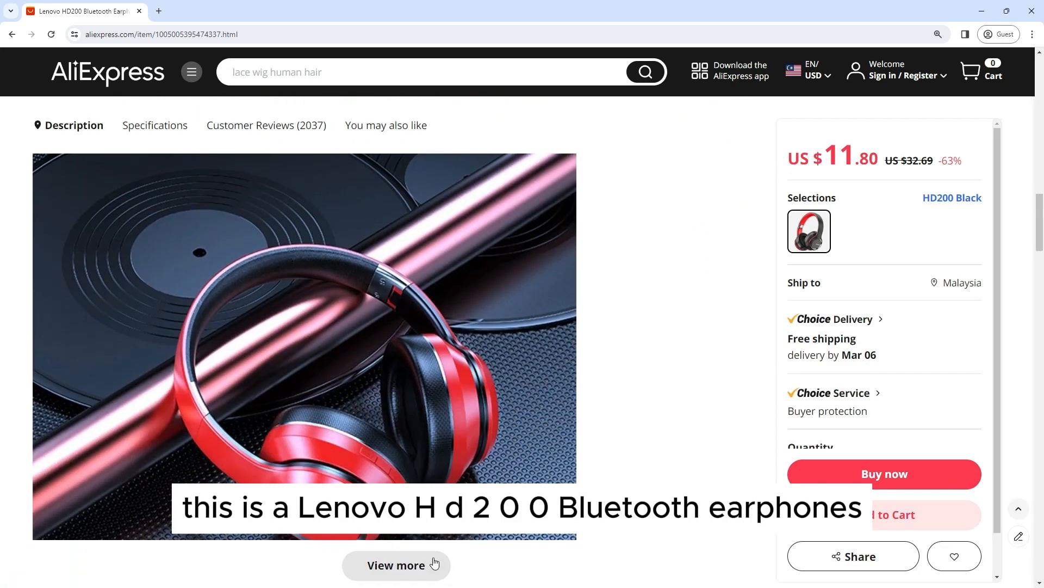
pyautogui.click(395, 565)
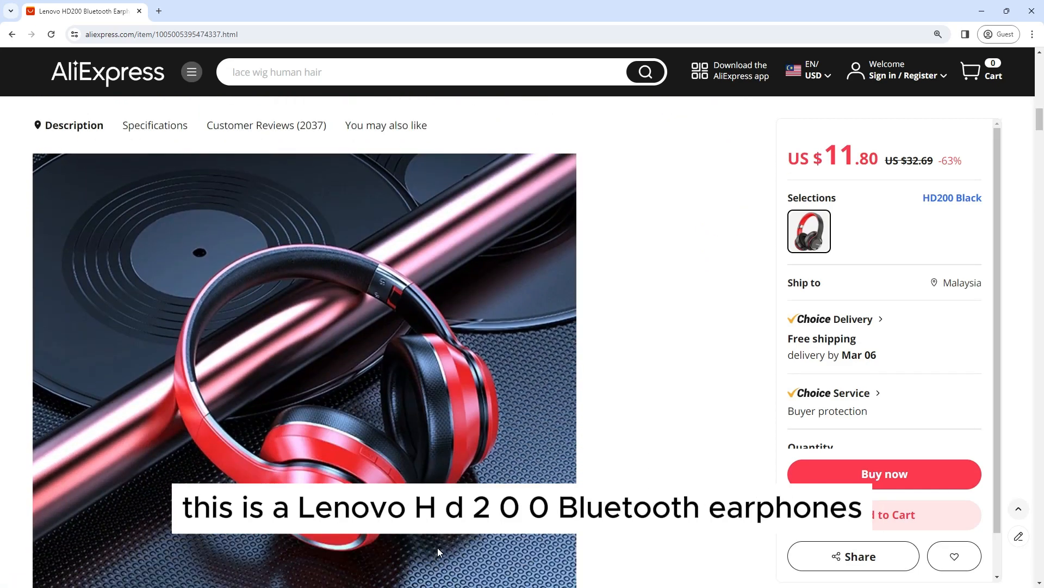
pyautogui.scroll(-3)
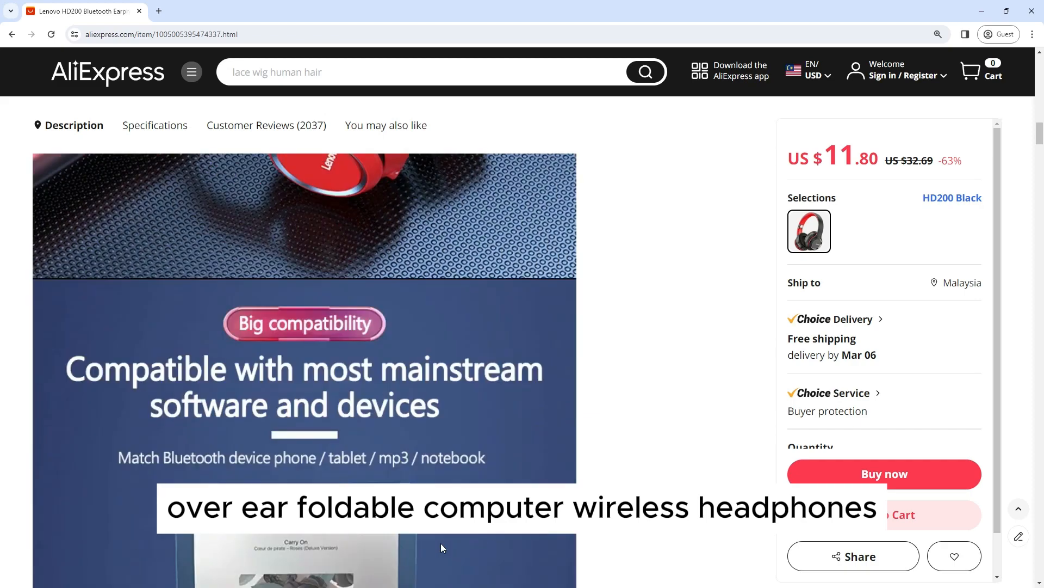
pyautogui.scroll(-3)
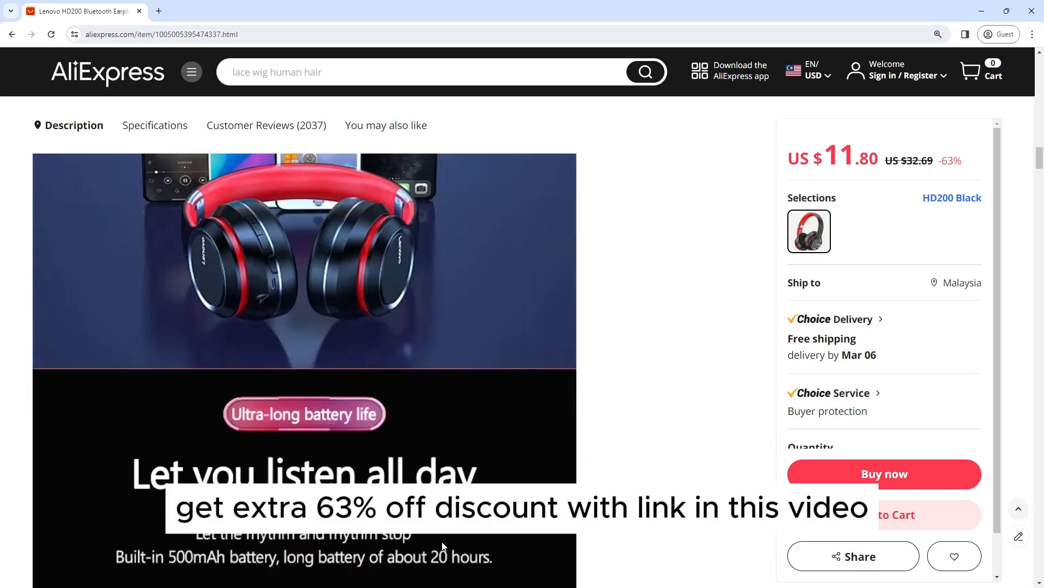
pyautogui.scroll(-3)
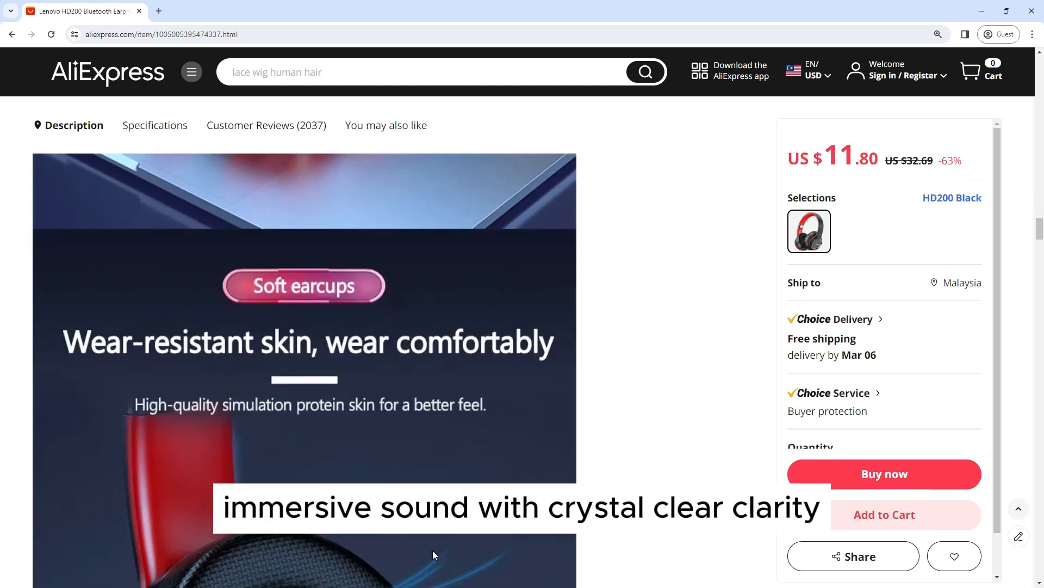
pyautogui.scroll(-3)
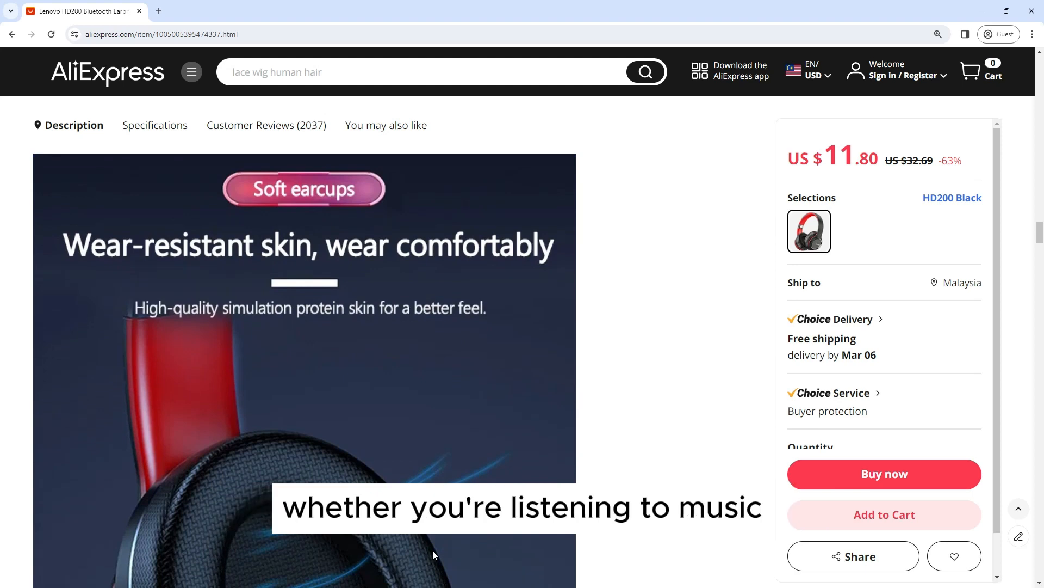
# Step: Scroll past the colour, folding-design and parameter banners to the specifications and 4.6-star reviews
pyautogui.scroll(-3)
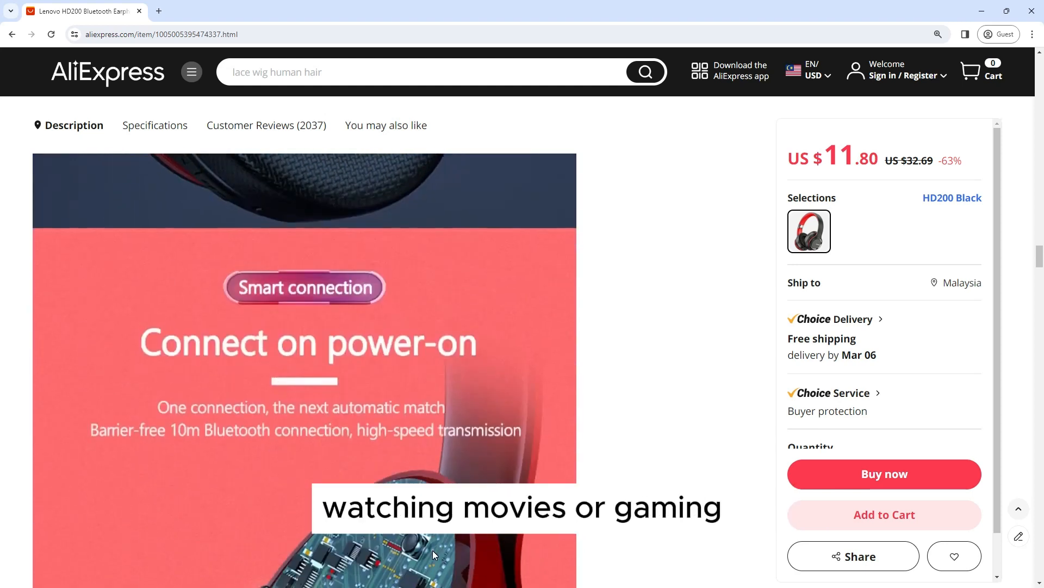
pyautogui.scroll(-3)
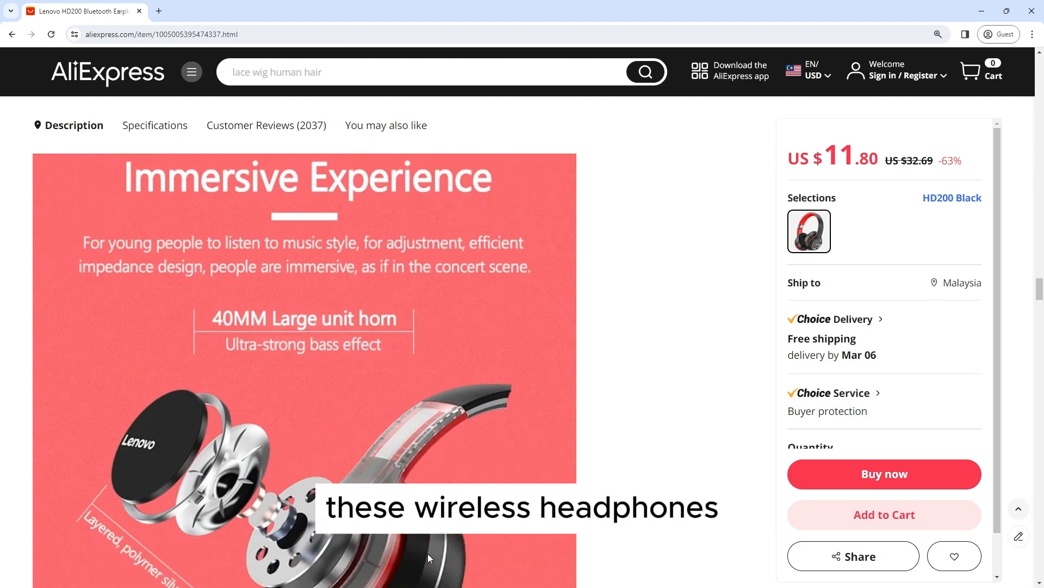
pyautogui.scroll(-3)
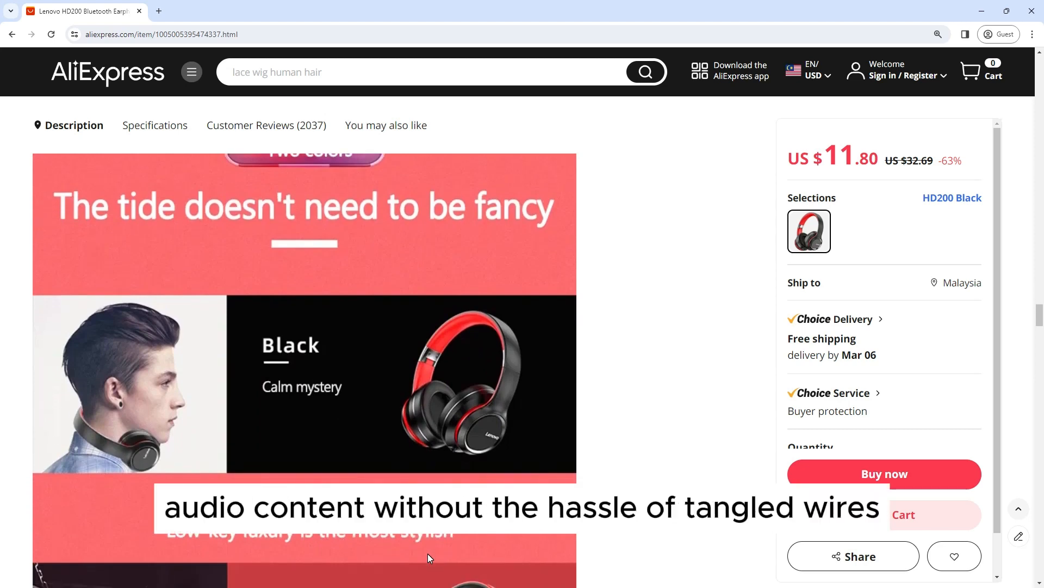
pyautogui.scroll(-3)
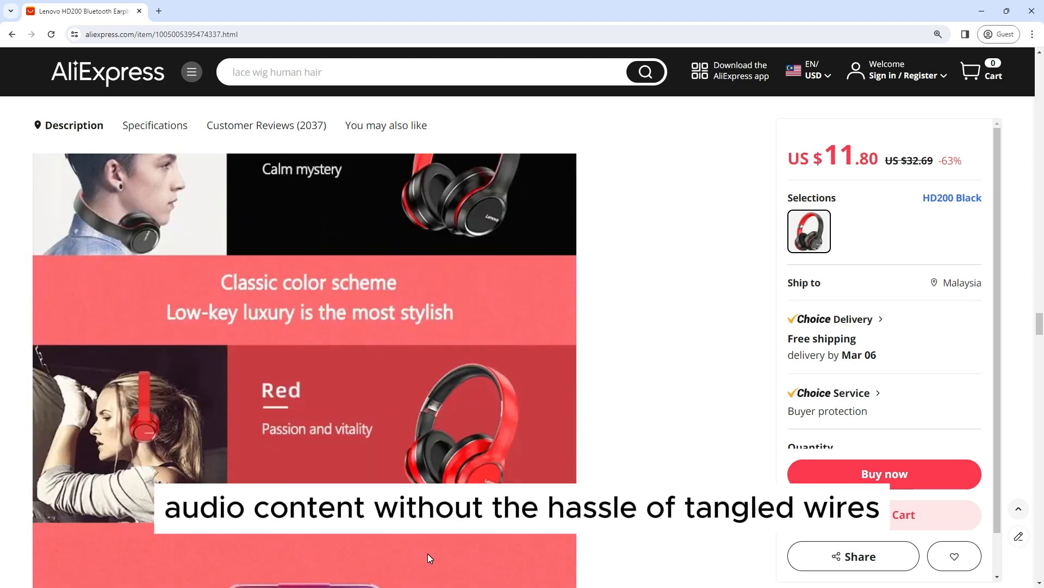
pyautogui.scroll(-3)
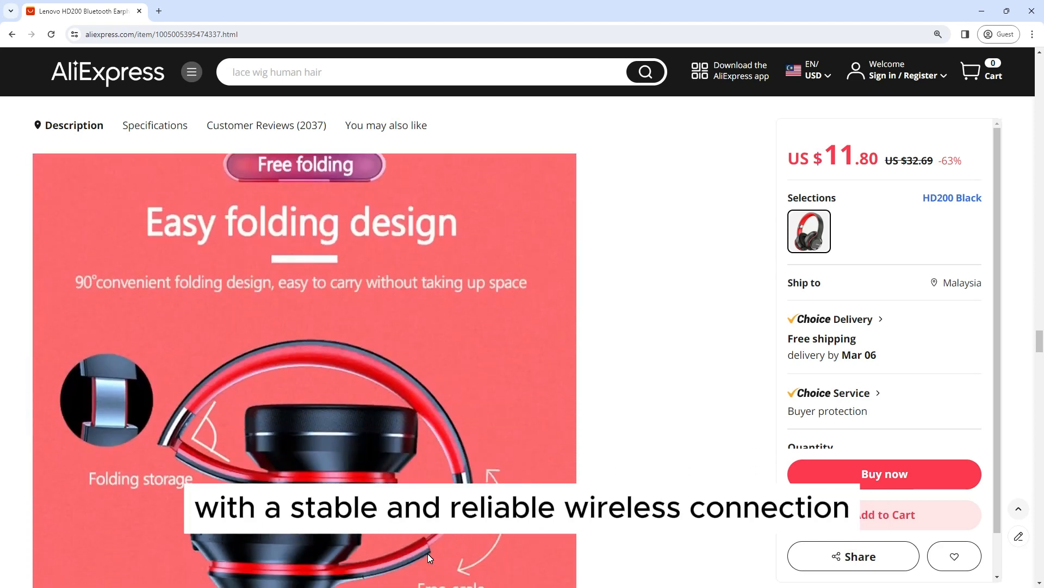
pyautogui.scroll(-3)
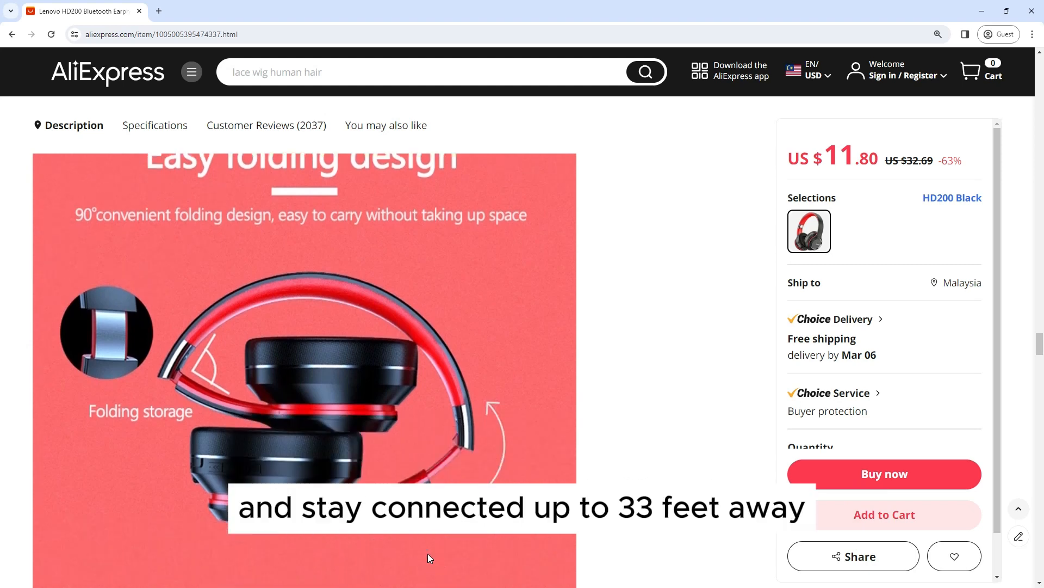
pyautogui.scroll(-3)
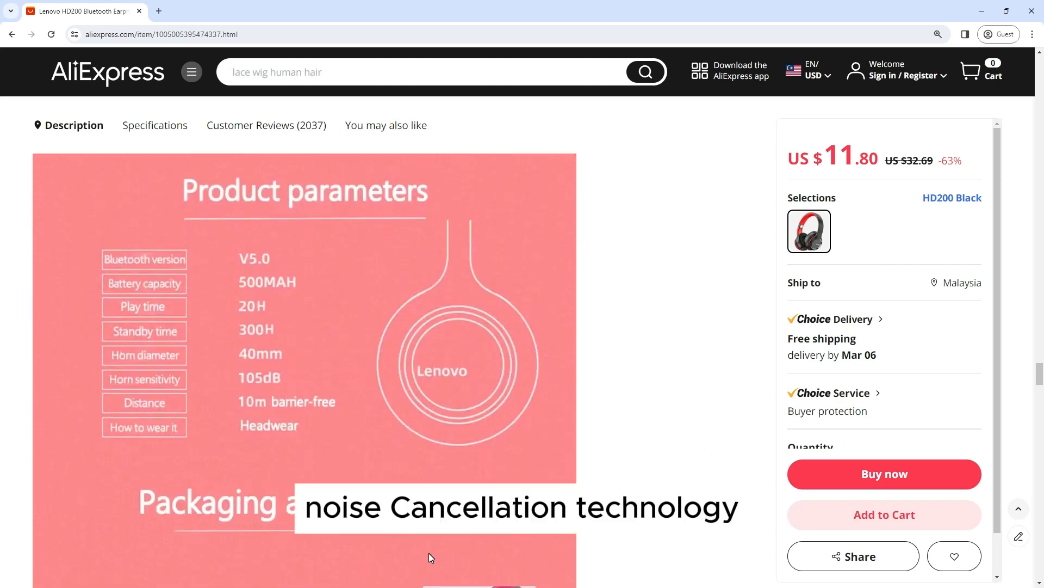
pyautogui.scroll(-3)
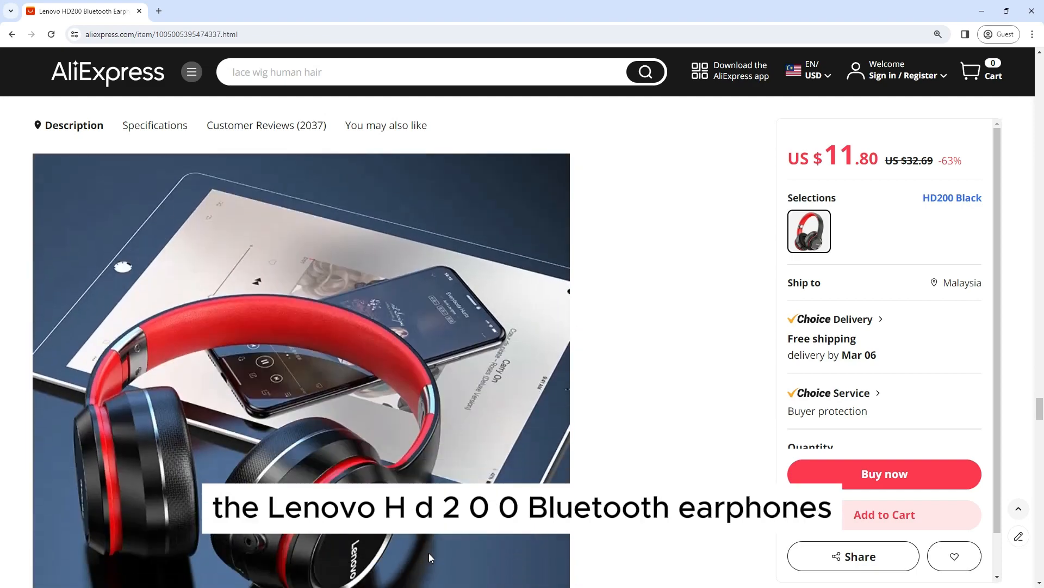
pyautogui.scroll(-3)
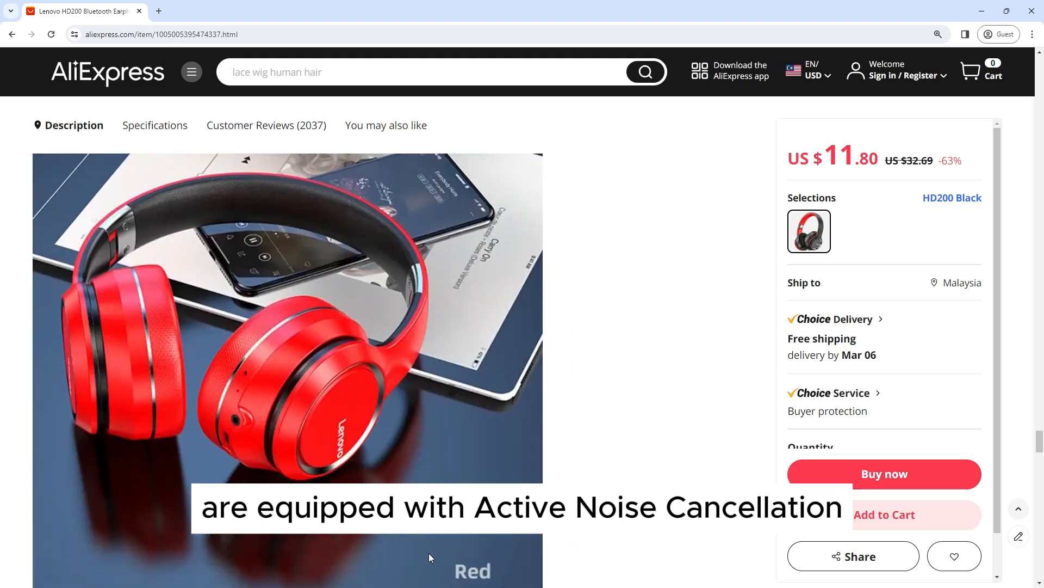
pyautogui.scroll(-3)
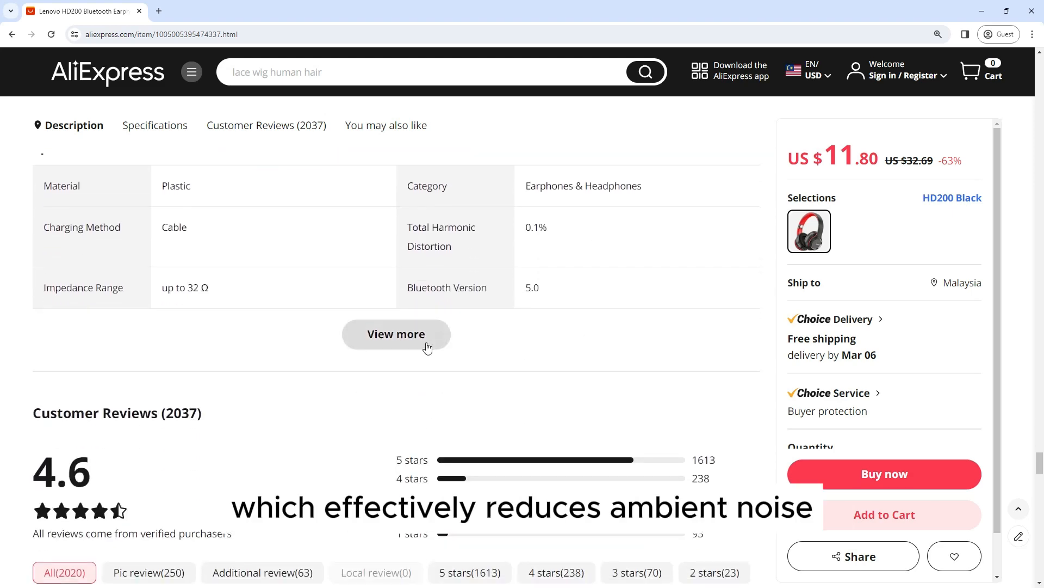
# Step: Open the full customer reviews overlay and scroll down through the buyer reviews
pyautogui.click(397, 333)
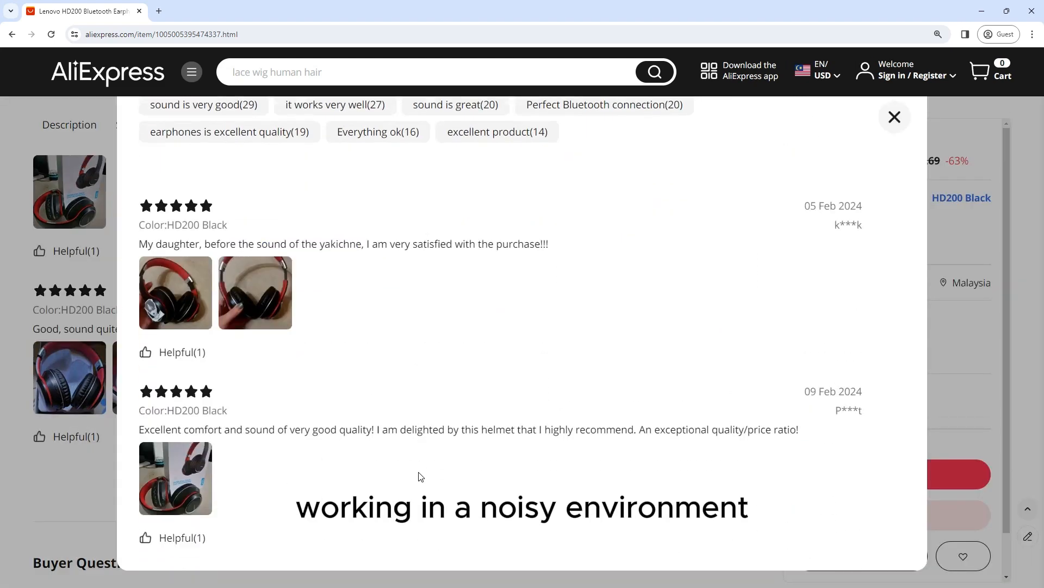
pyautogui.scroll(-3)
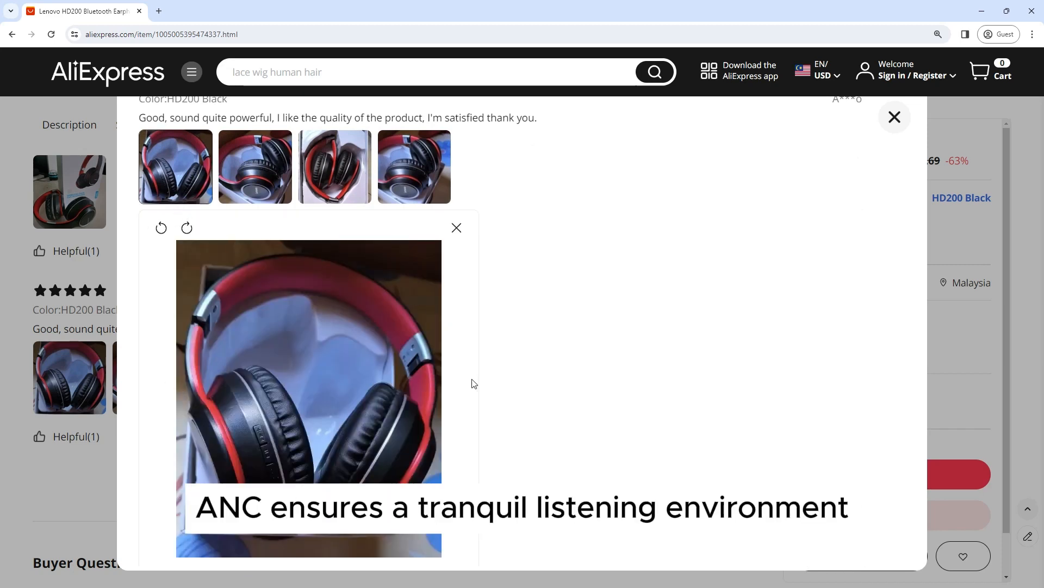
# Step: Step through four more photos in the buyer's review, then close the reviews overlay
pyautogui.click(445, 397)
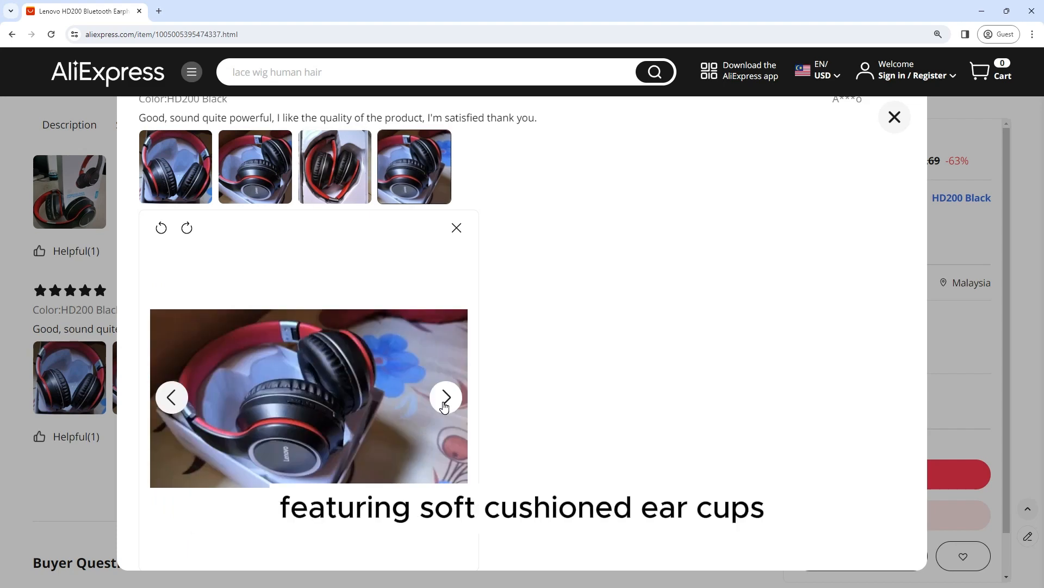
pyautogui.click(445, 398)
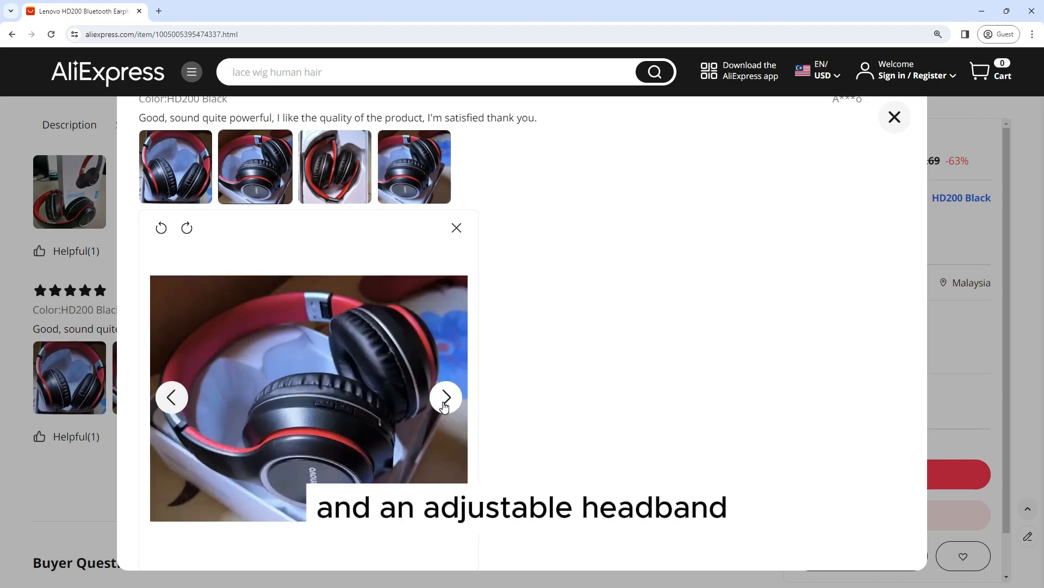
pyautogui.click(445, 397)
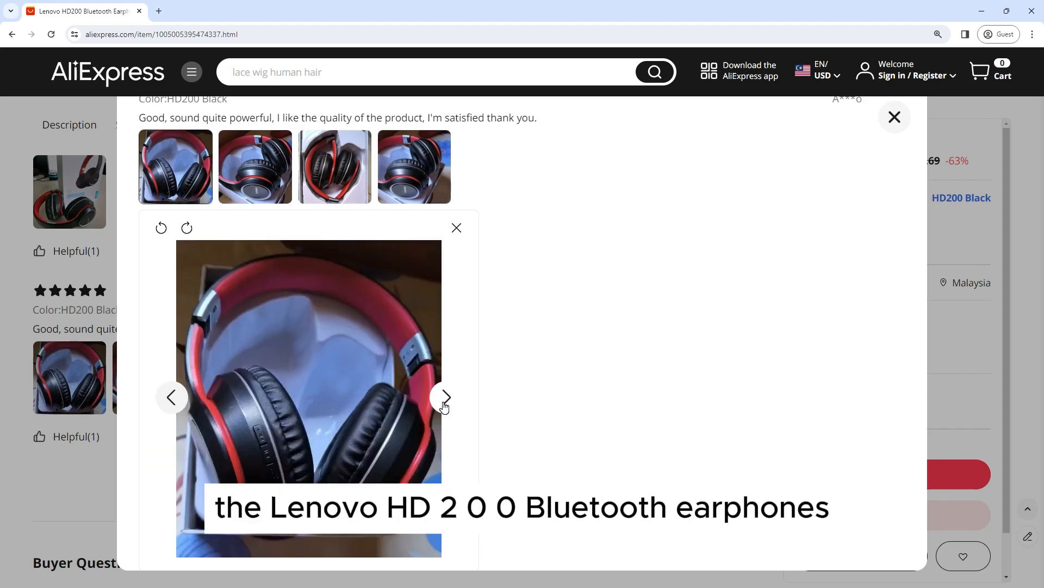
pyautogui.click(444, 397)
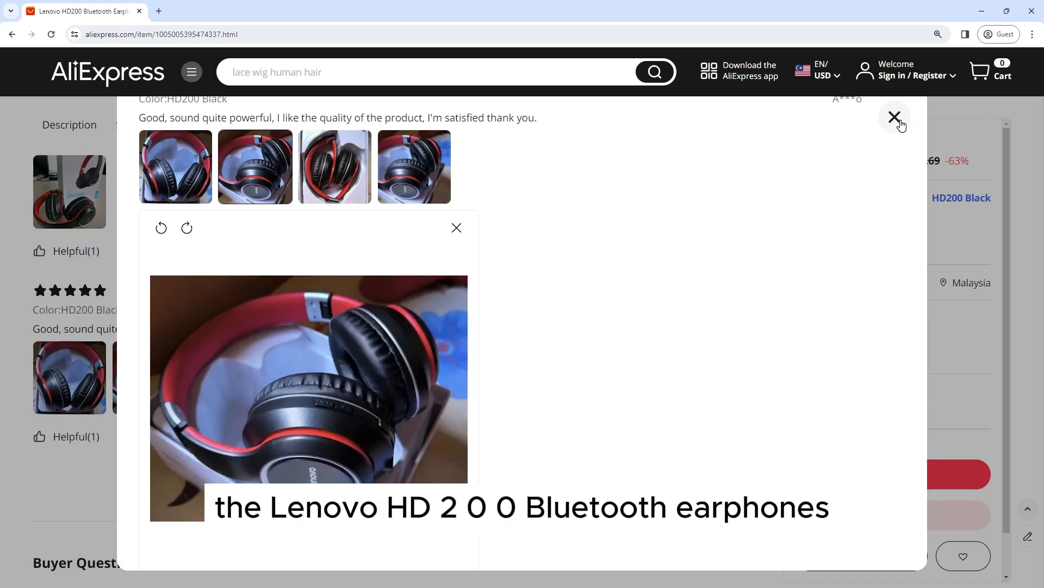
pyautogui.click(895, 116)
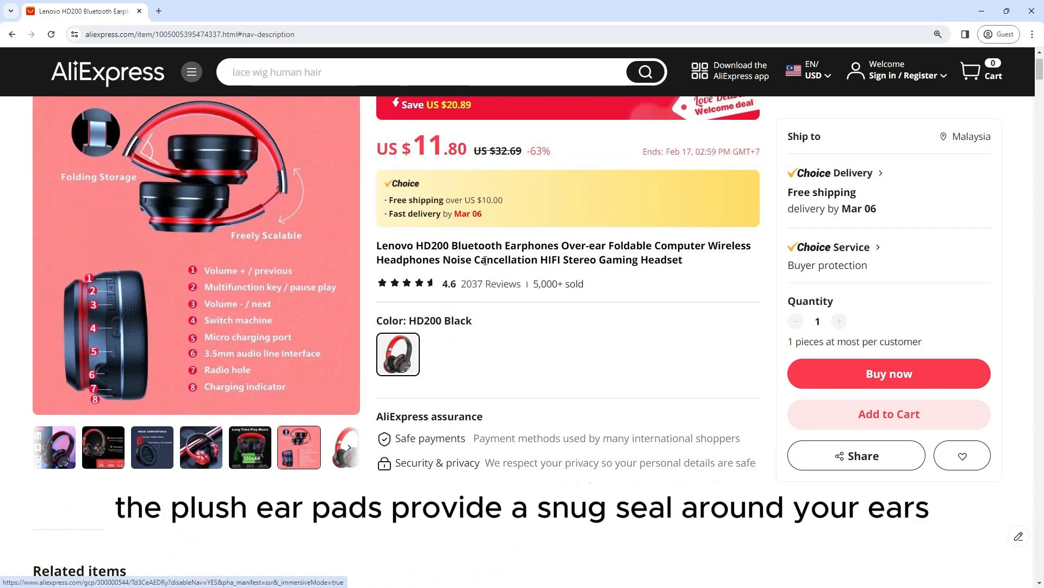
# Step: Browse the connectivity-icons and comfortable-ear-cup gallery photos, ending on the folding storage photo
pyautogui.click(56, 447)
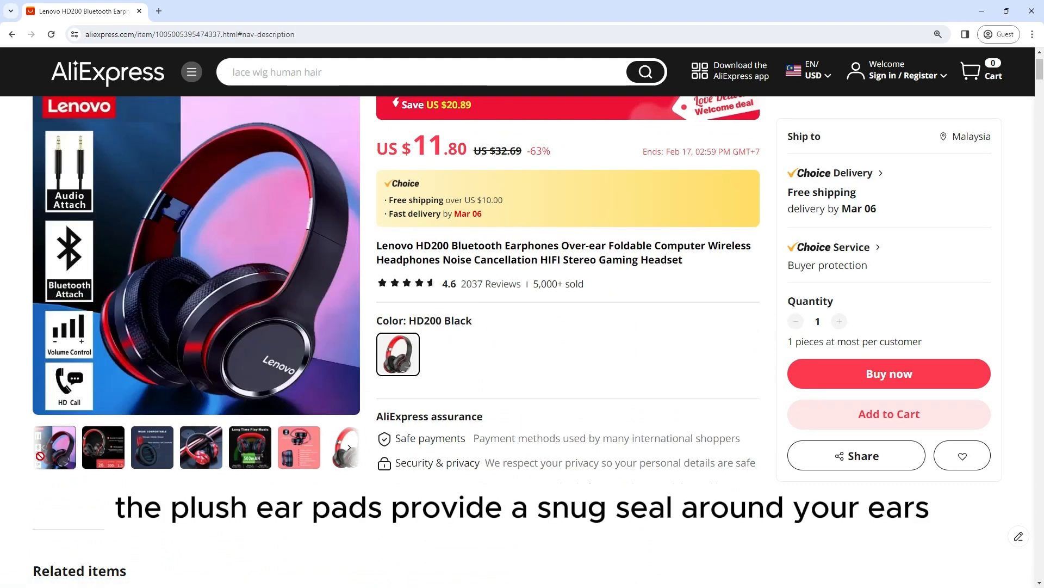
pyautogui.click(152, 447)
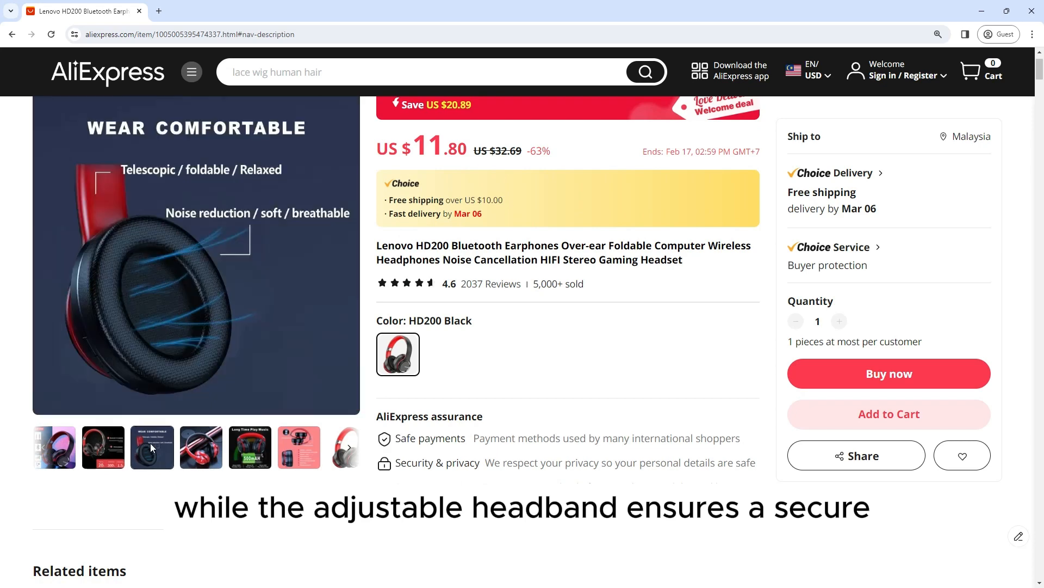
pyautogui.click(298, 447)
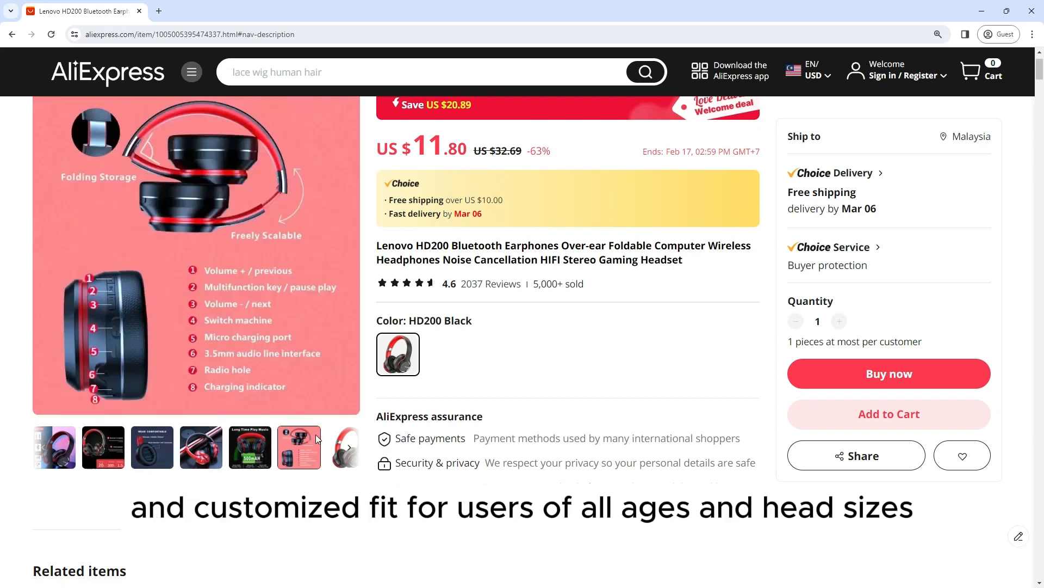